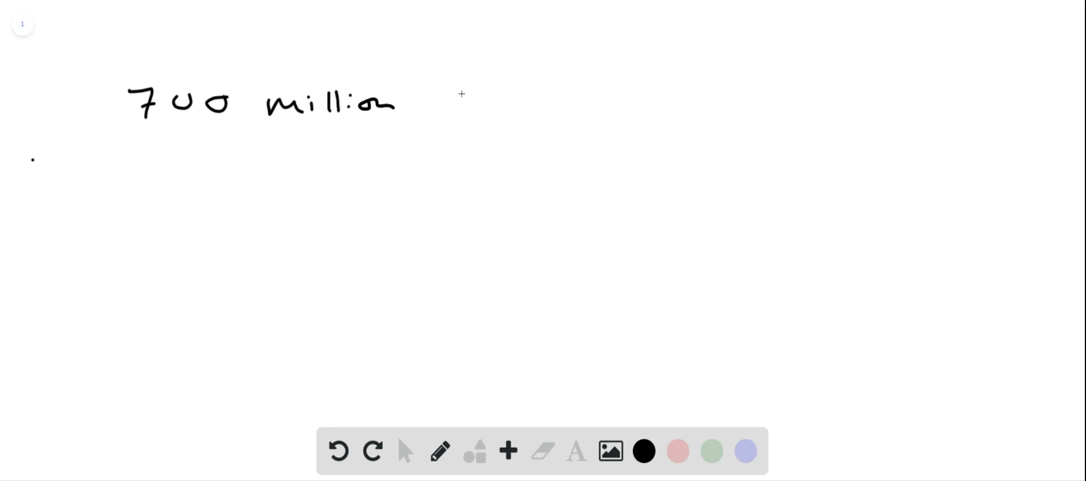
- Handwrite 'alveoli → 70 m²' after '700 million' and begin a stroke on the next line
drag(437, 104, 471, 93)
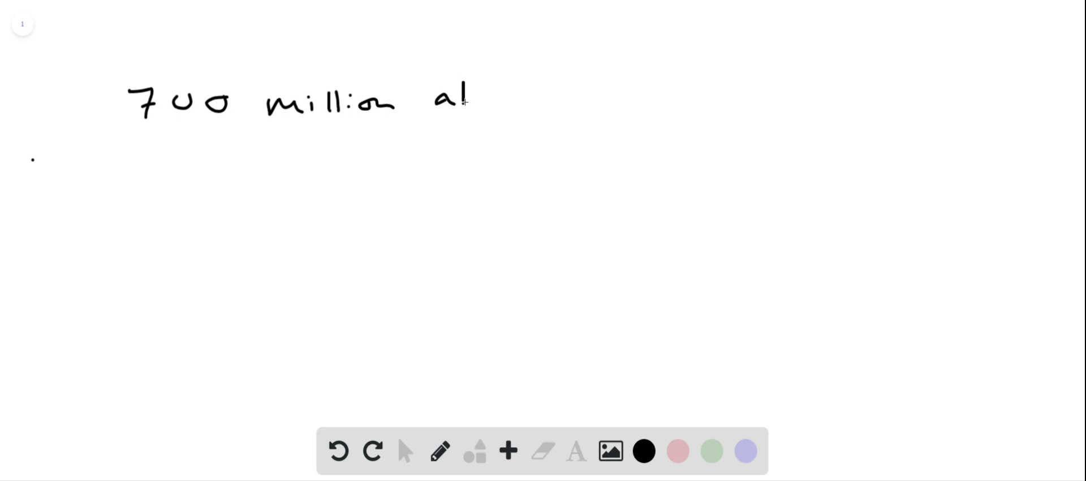
drag(471, 100, 550, 101)
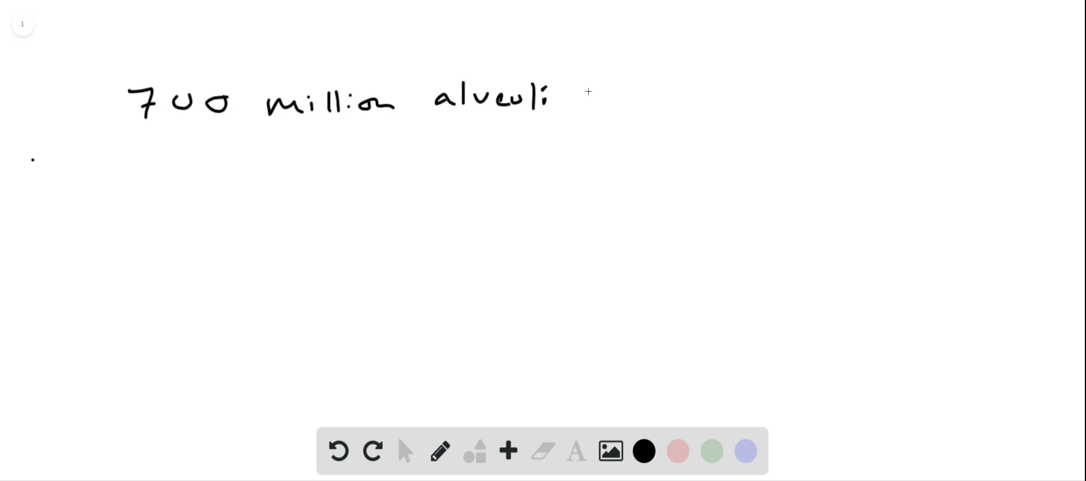
drag(575, 97, 741, 97)
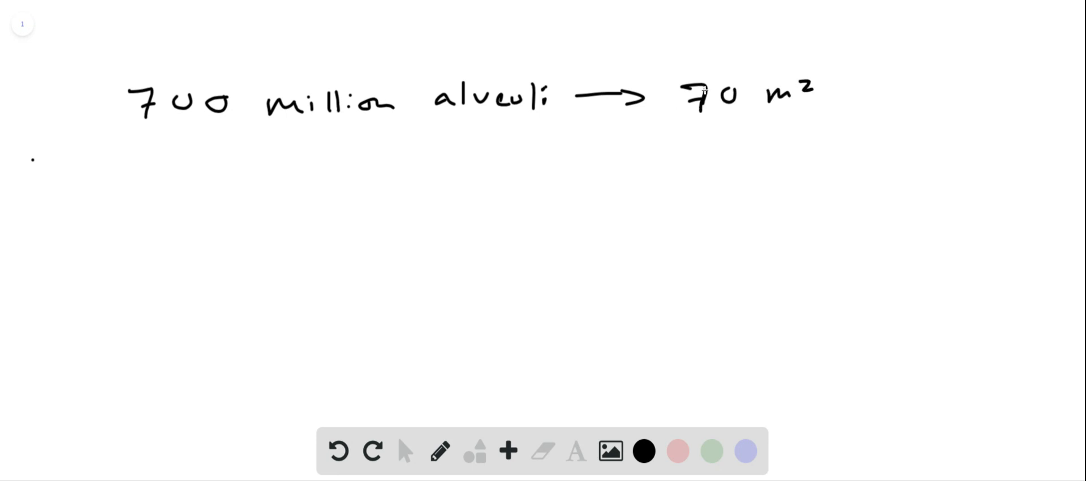
drag(177, 147, 211, 148)
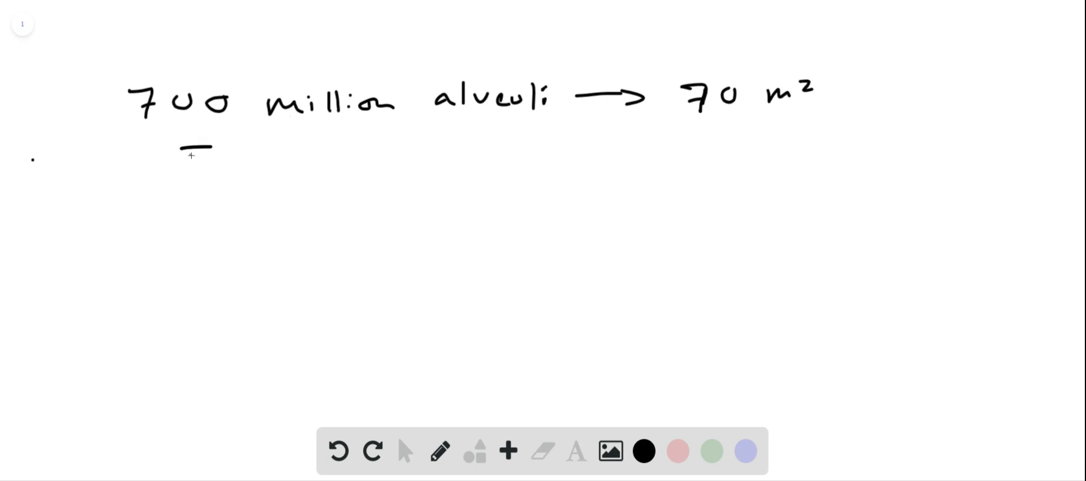
- Finish the '⇒' implication sign that opens the second line
drag(180, 145, 228, 152)
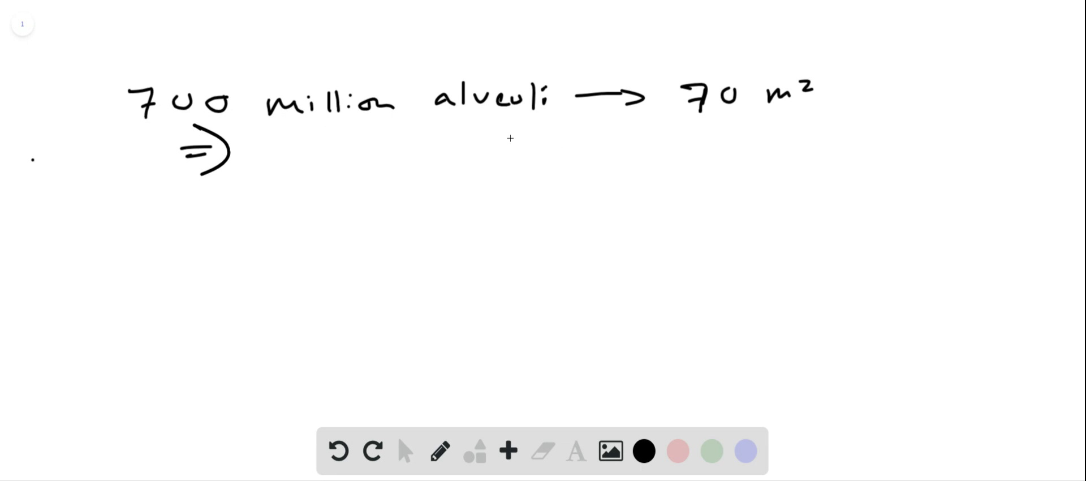
mouse_move(274, 141)
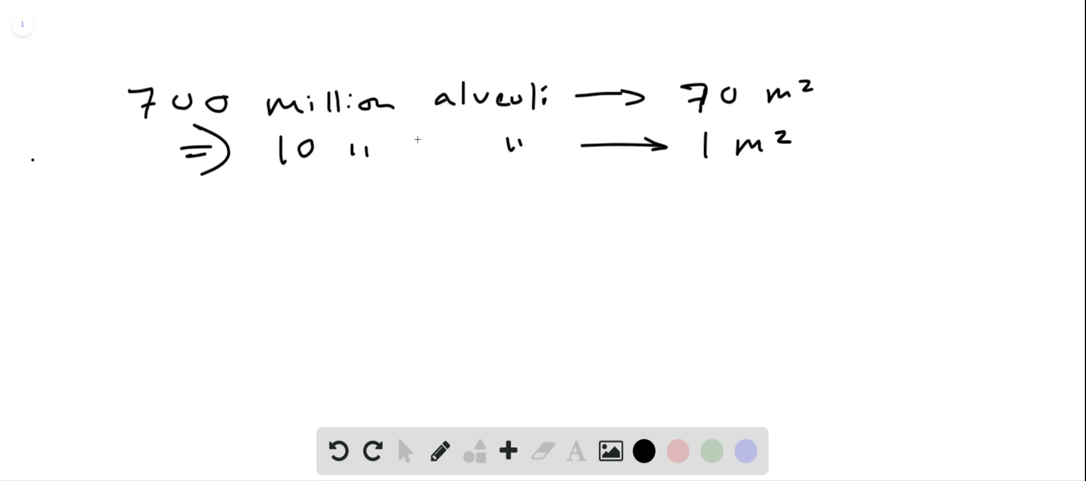
mouse_move(404, 205)
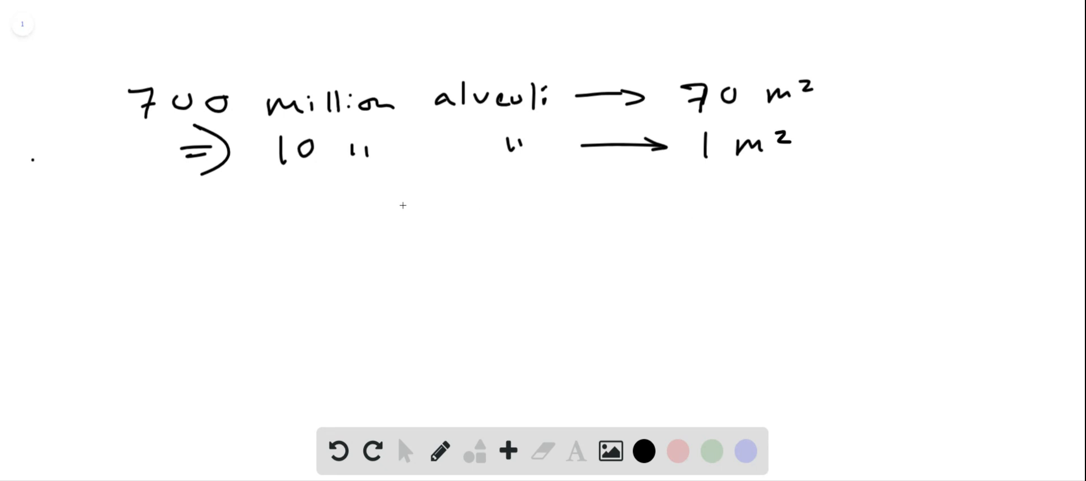
mouse_move(329, 185)
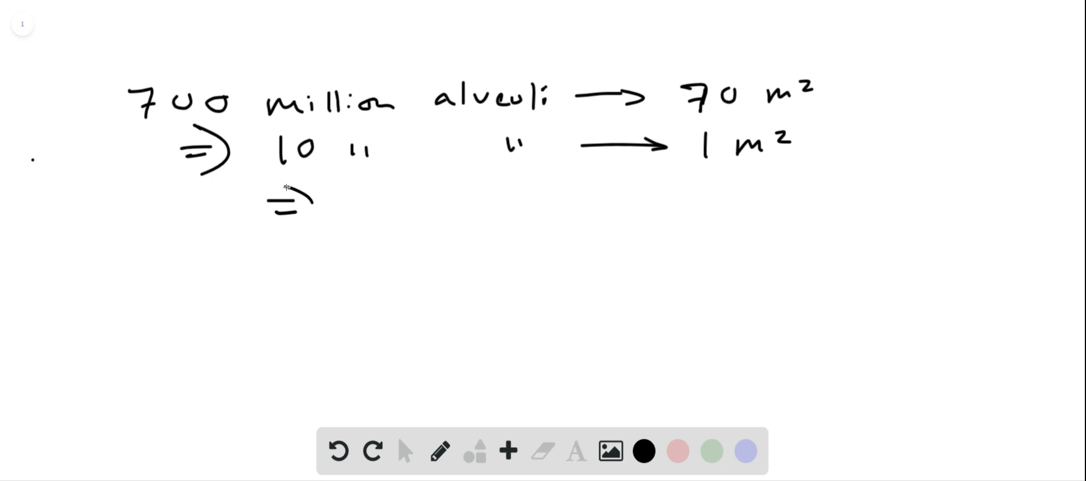
- Write '⇒ 10⁷ alveoli → 1 m²' and begin the fourth line below
drag(305, 207, 423, 200)
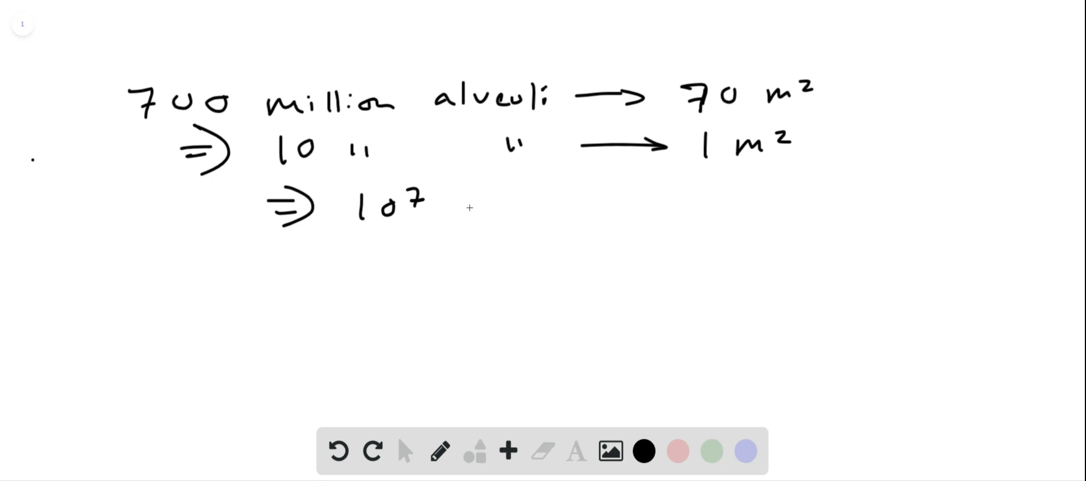
drag(457, 205, 565, 204)
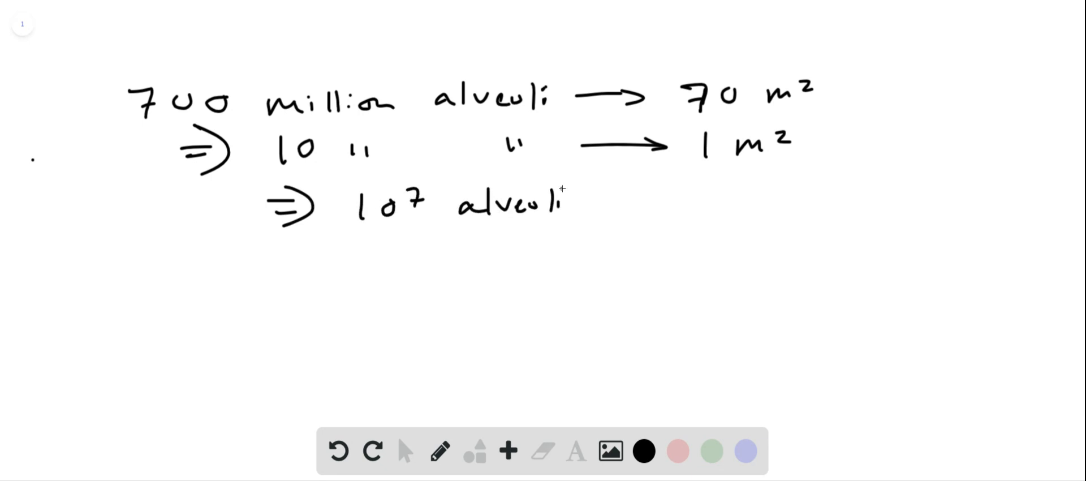
drag(582, 204, 734, 204)
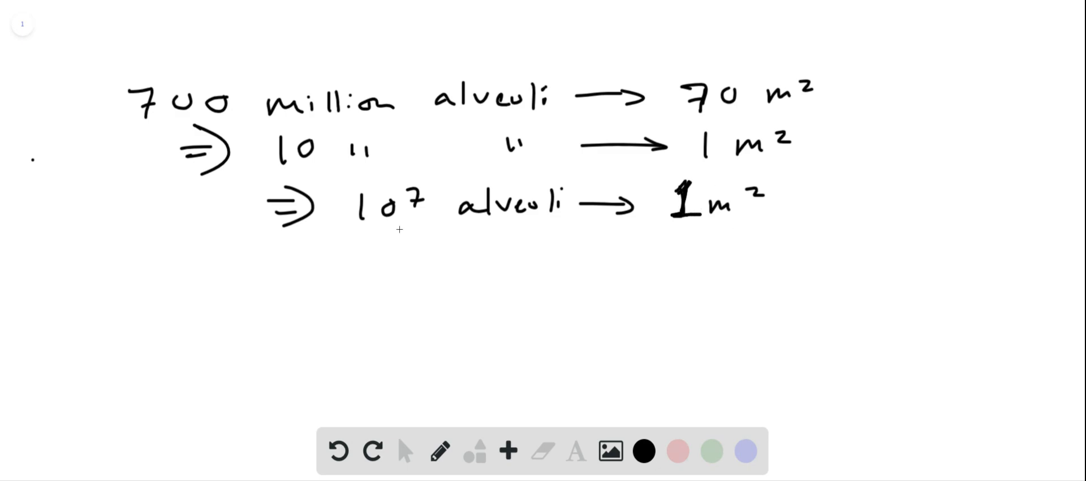
drag(326, 254, 346, 254)
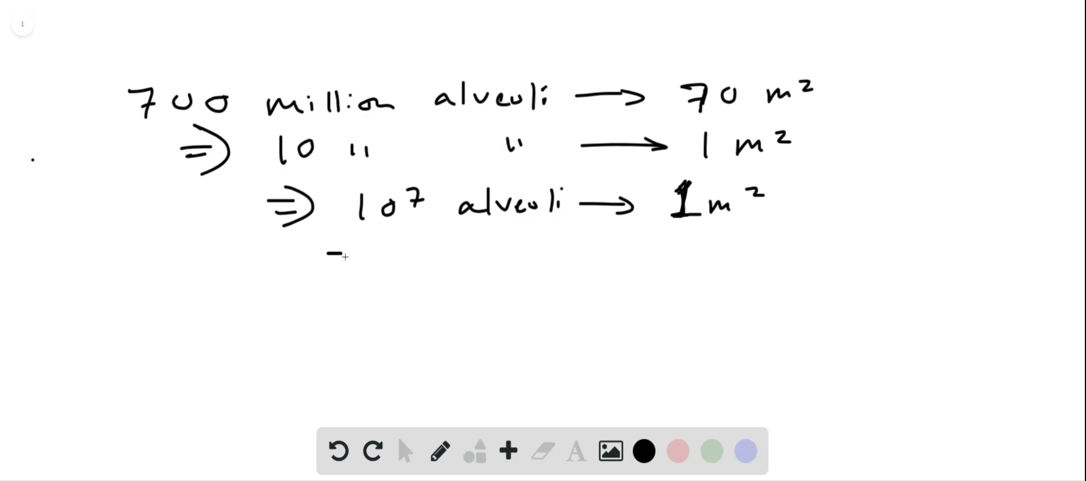
- Write '⇒ 1 alveoli ≈ 10⁻⁷ m²' and start a mark under the ≈ sign
drag(326, 259, 526, 271)
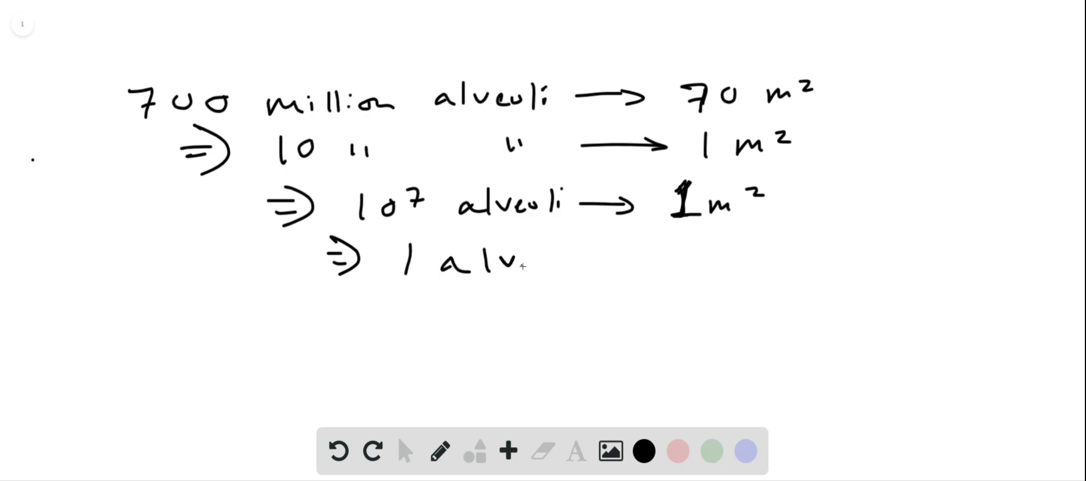
drag(513, 267, 575, 267)
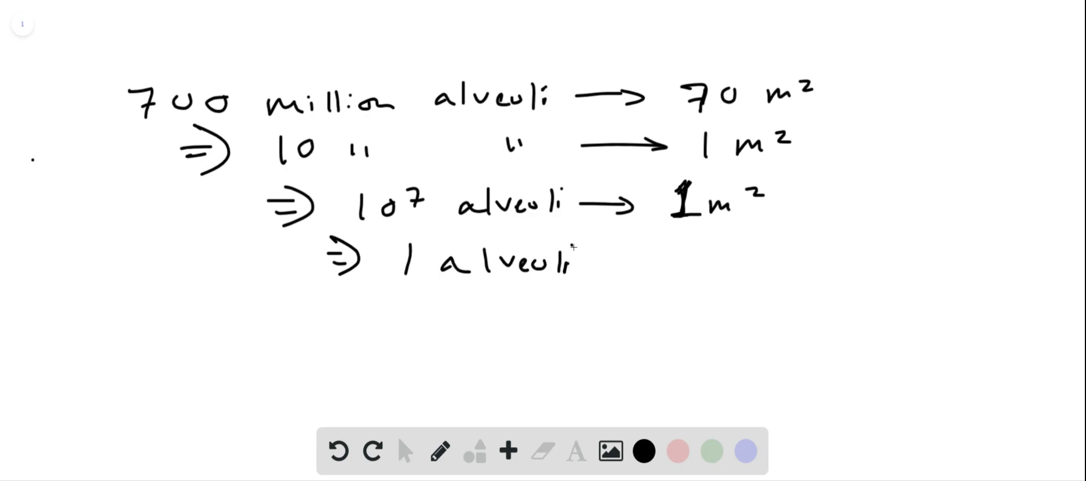
drag(602, 270, 637, 267)
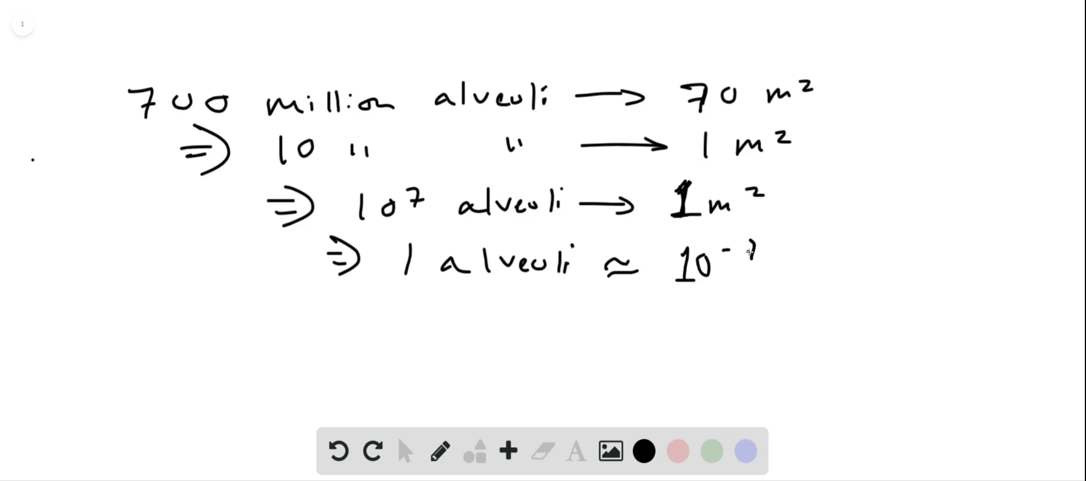
drag(734, 260, 831, 264)
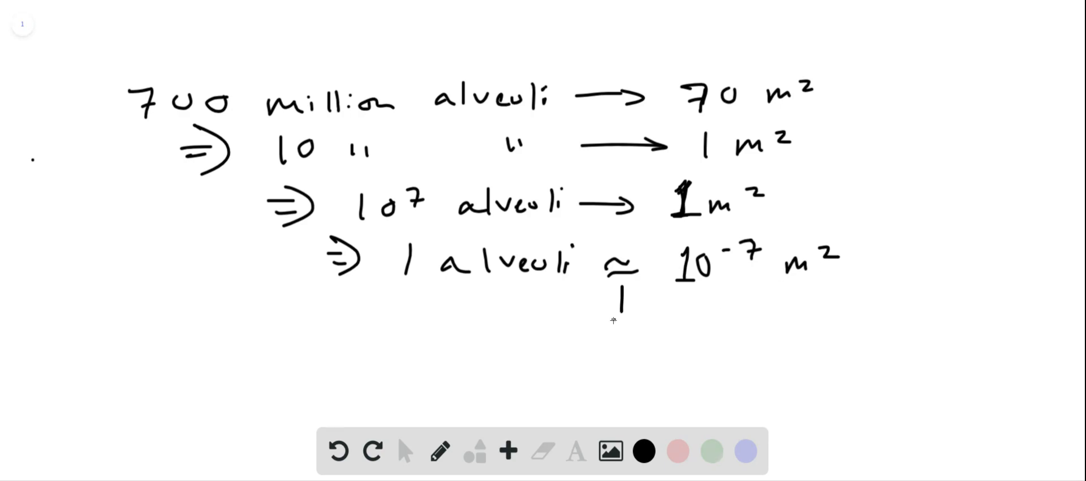
- Draw a small double bar under the vertical mark beneath the ≈ sign
drag(617, 321, 636, 321)
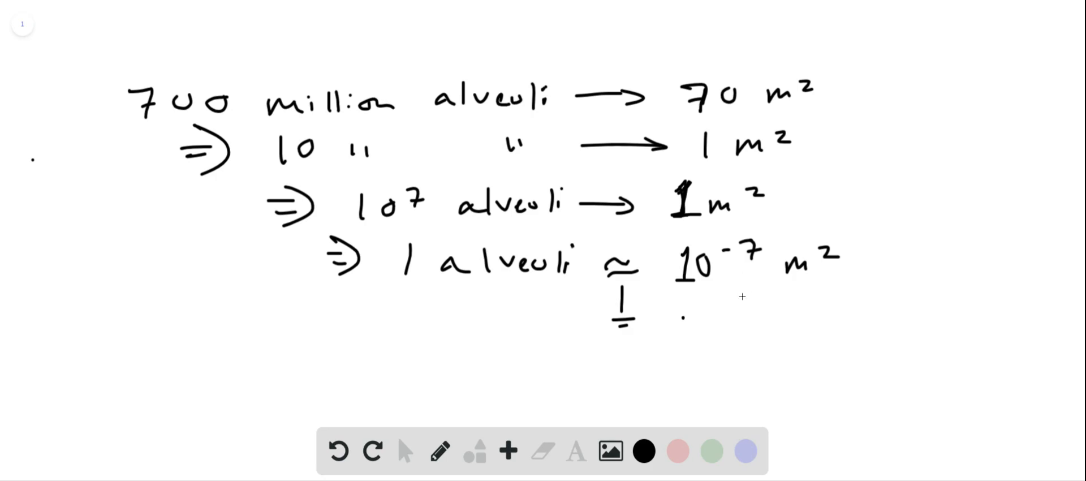
mouse_move(683, 315)
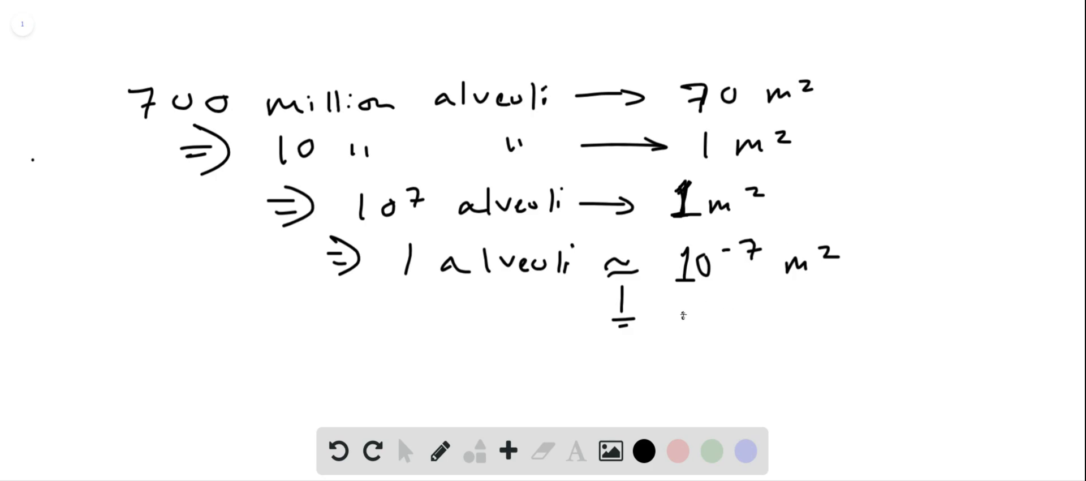